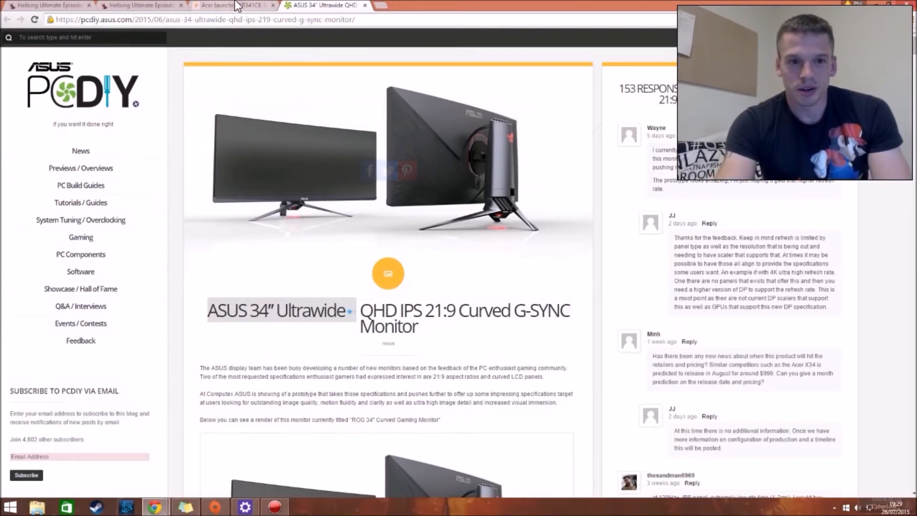
# Switch to the HEXUS Acer XR341CK tab and scroll down to its key specifications.
pyautogui.click(228, 6)
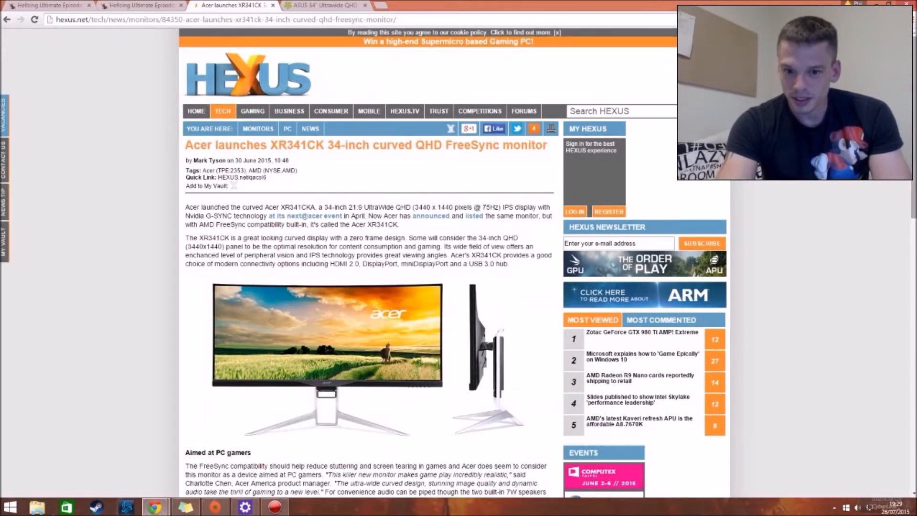
pyautogui.scroll(-3)
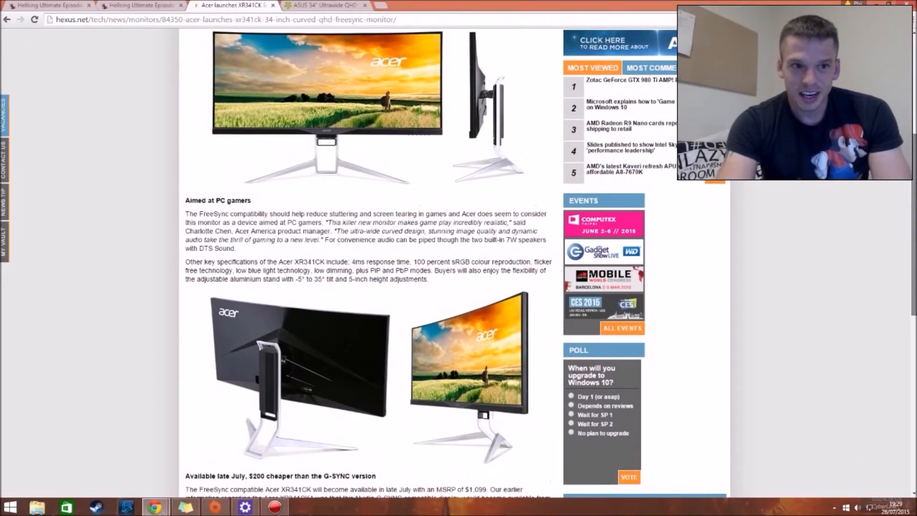
pyautogui.scroll(3)
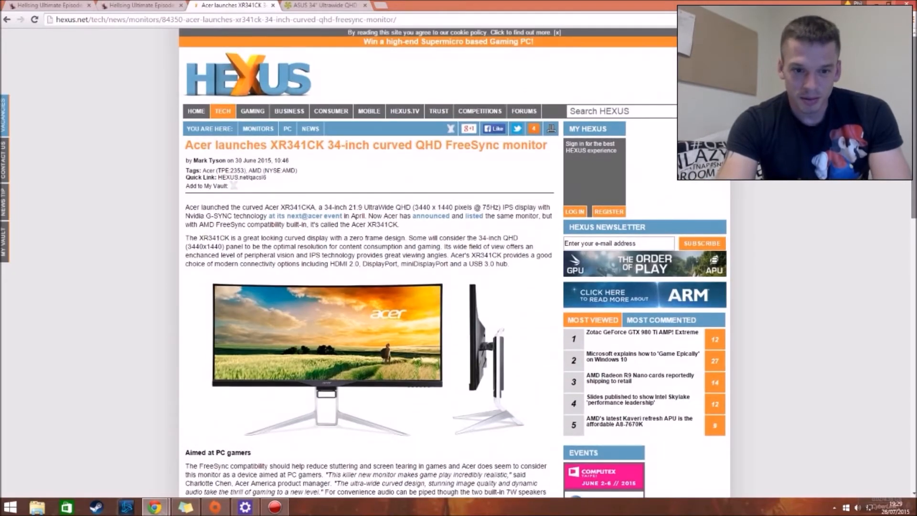
pyautogui.scroll(-3)
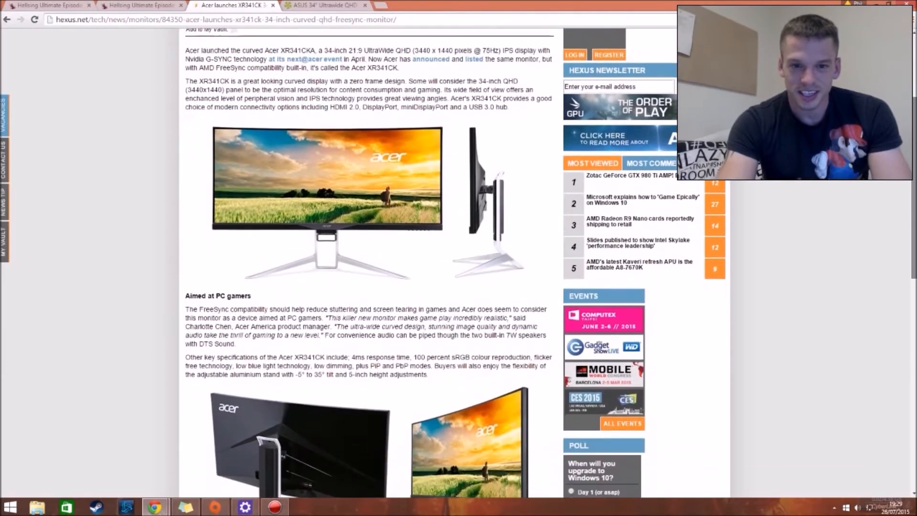
pyautogui.scroll(-3)
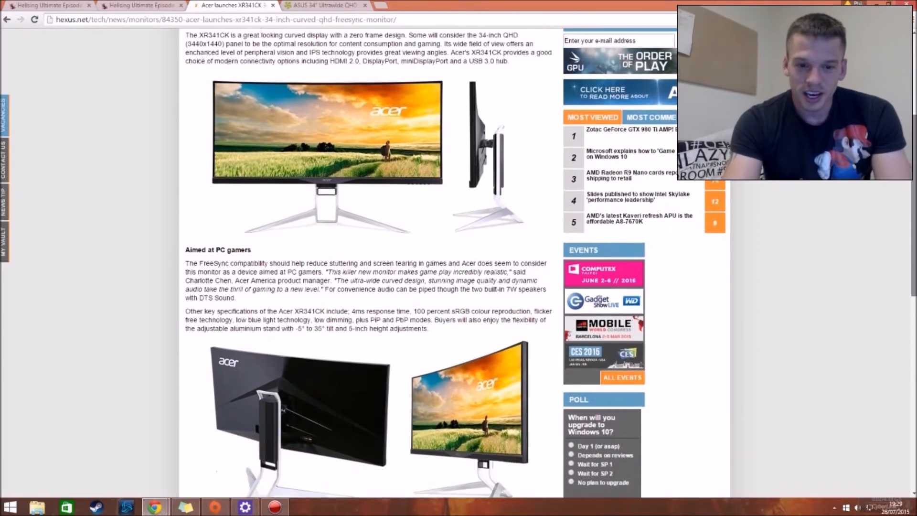
pyautogui.scroll(-3)
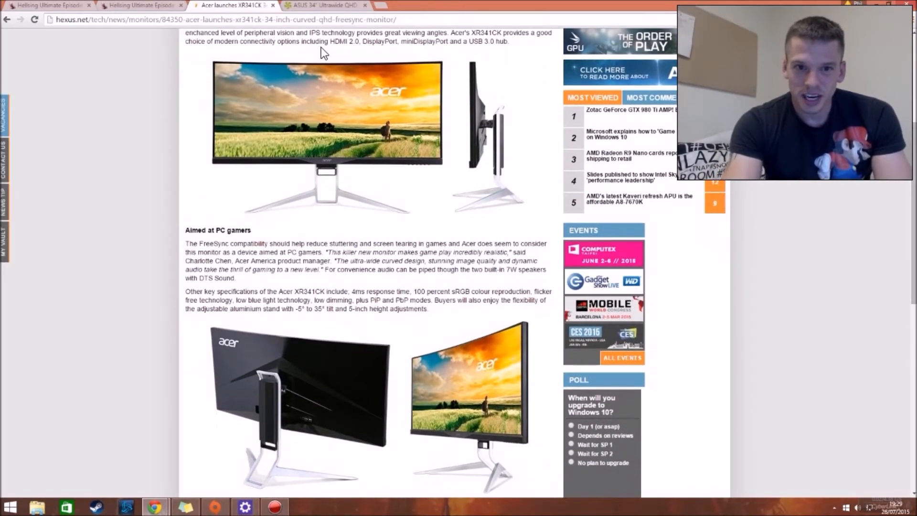
# Switch to the ASUS 34" Ultrawide G-SYNC tab and scroll through its photos and comments.
pyautogui.click(325, 6)
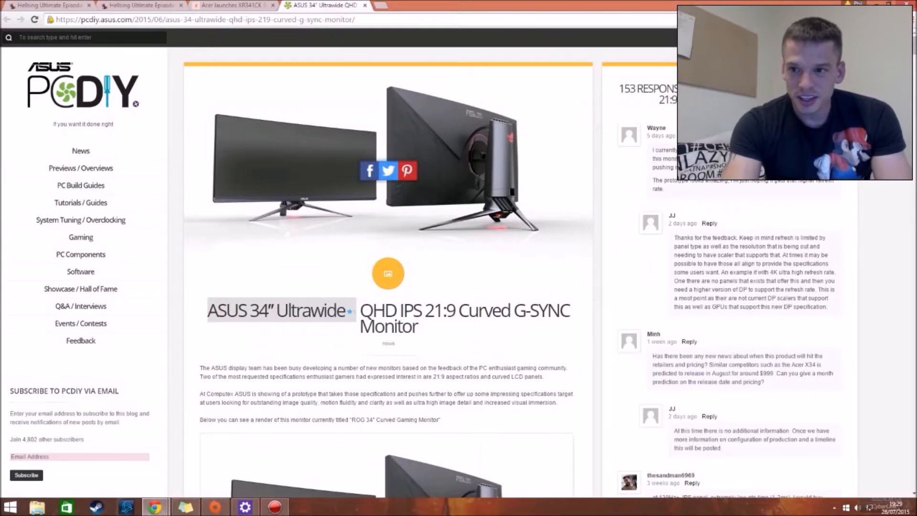
pyautogui.scroll(-3)
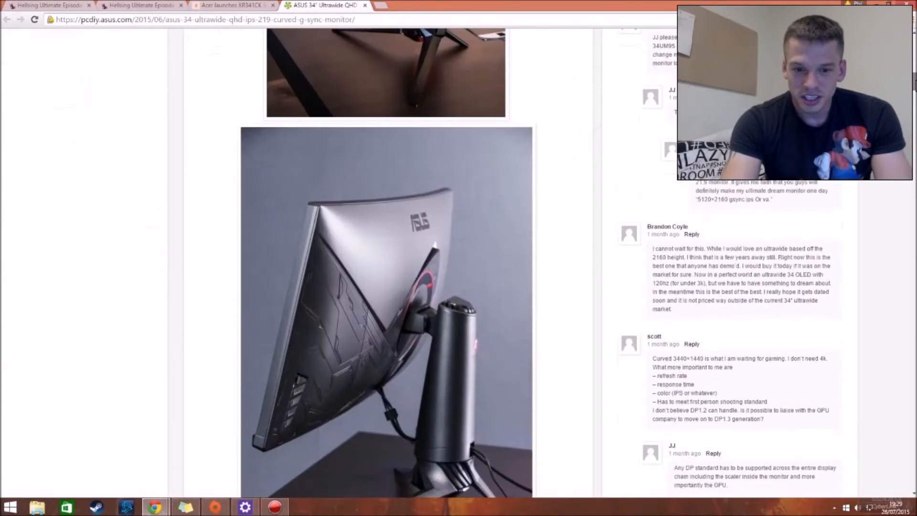
pyautogui.scroll(-3)
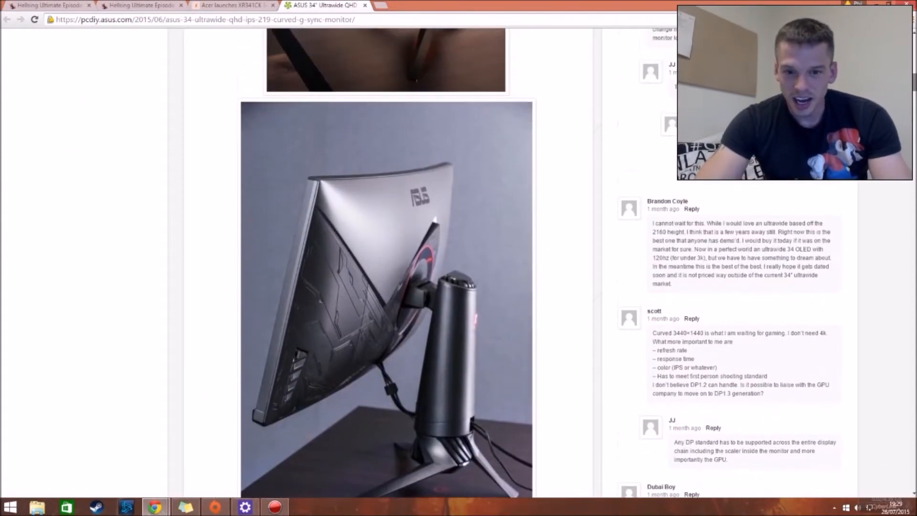
pyautogui.scroll(-3)
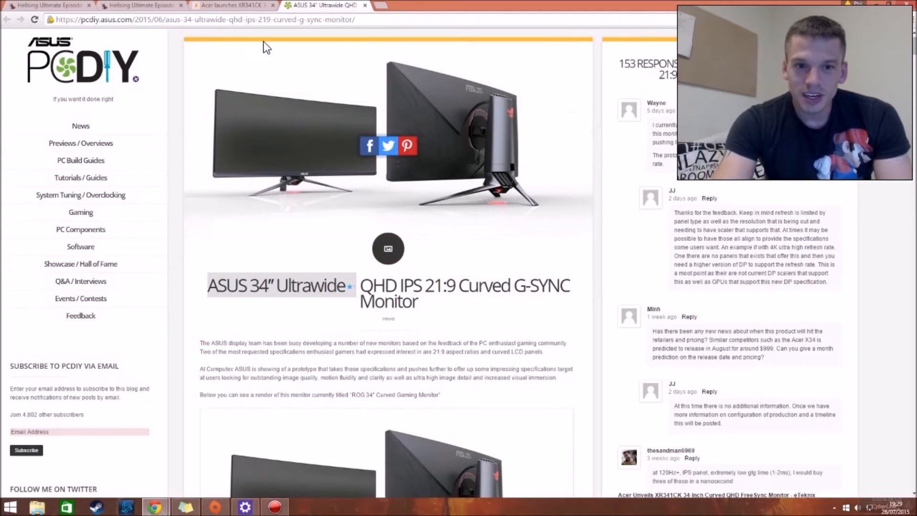
pyautogui.click(231, 6)
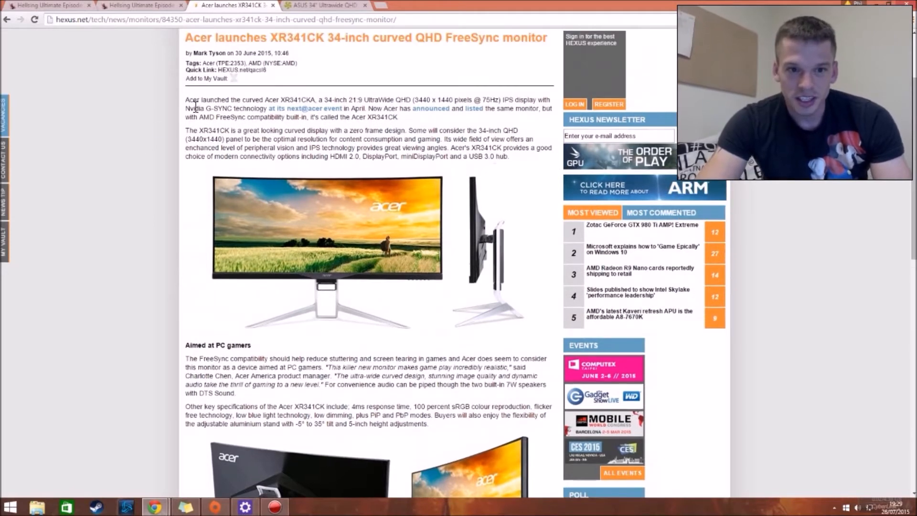
pyautogui.moveTo(360, 115)
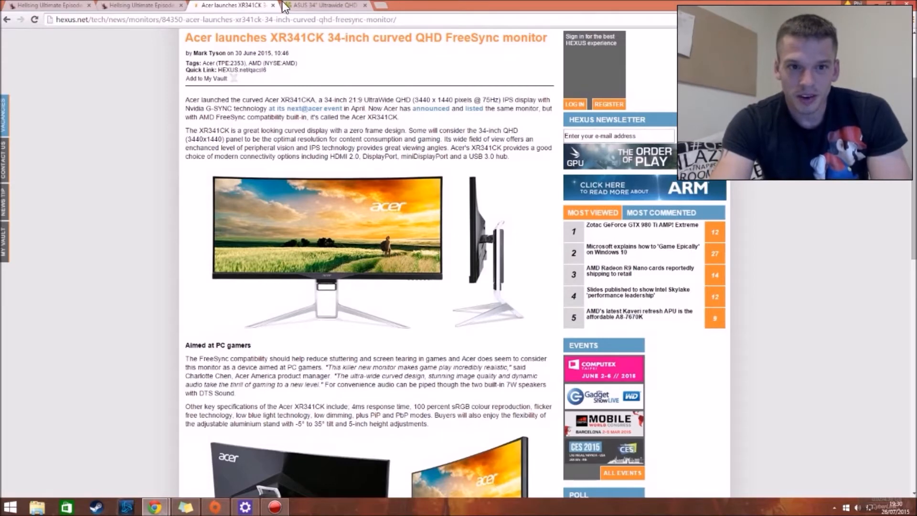
pyautogui.click(325, 6)
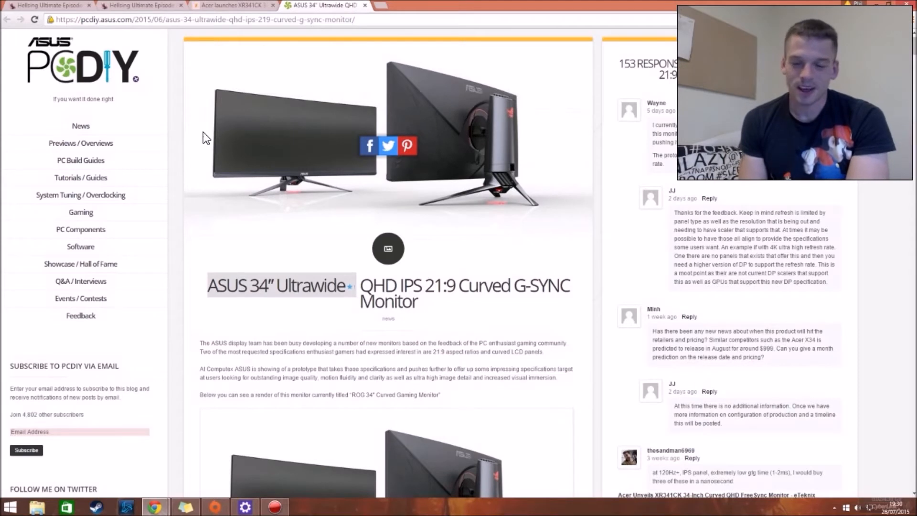
pyautogui.scroll(-3)
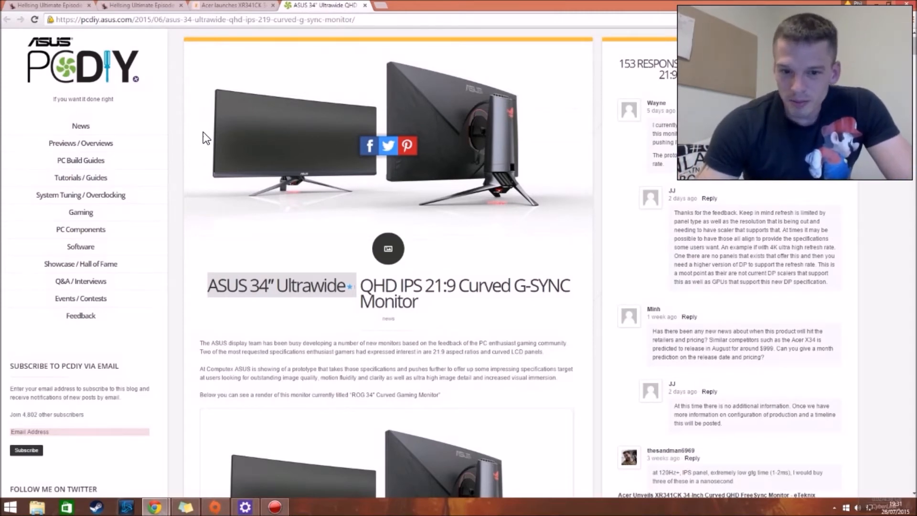
pyautogui.scroll(-3)
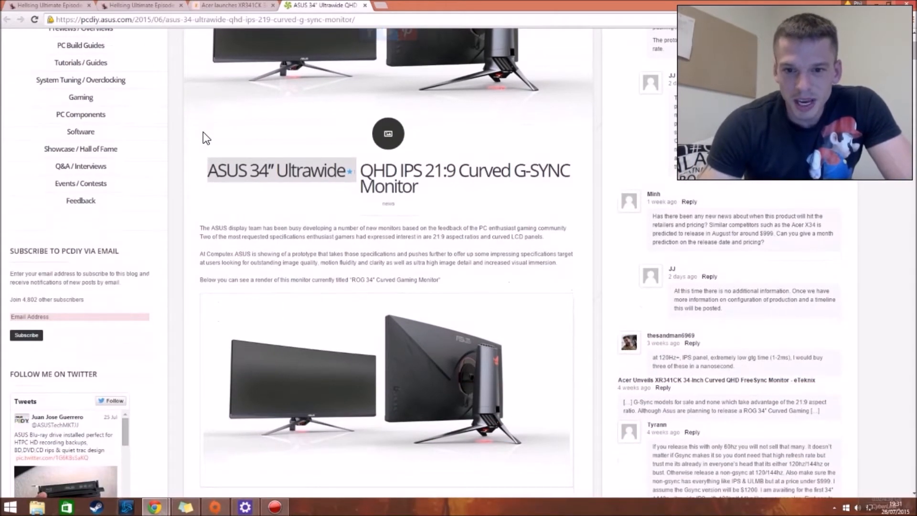
pyautogui.scroll(-3)
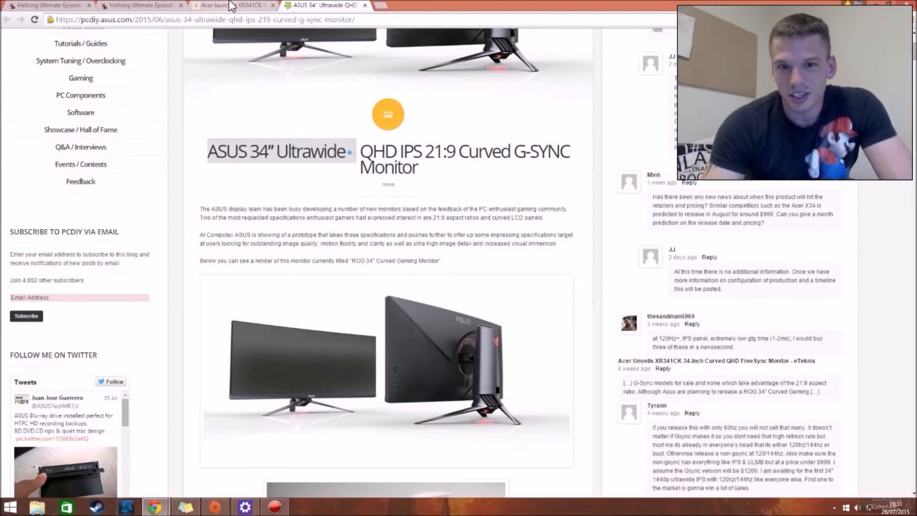
# Glance at the Acer tab, return to the ASUS article and scroll into Key specifications & features.
pyautogui.click(222, 5)
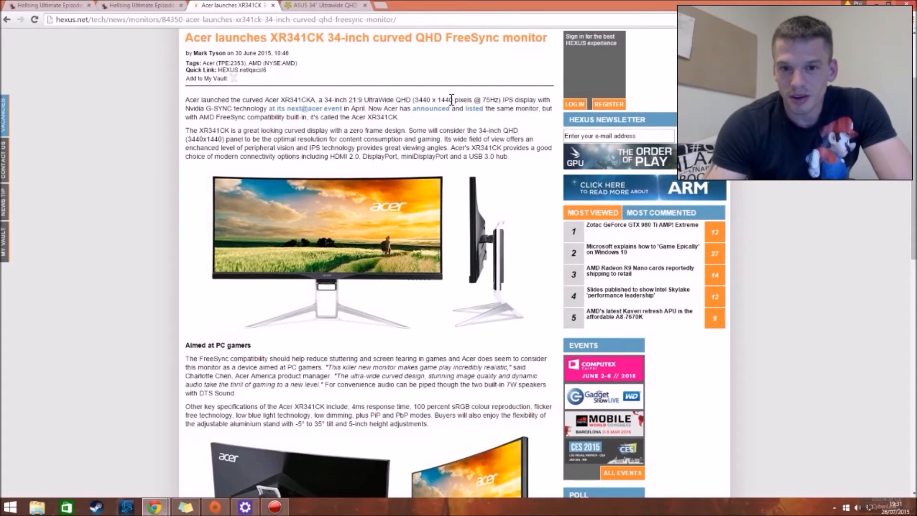
pyautogui.click(325, 5)
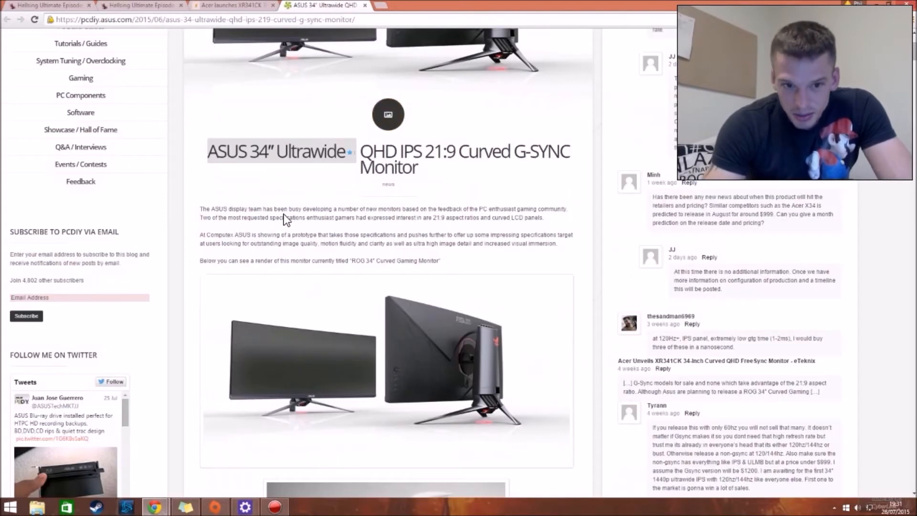
pyautogui.scroll(-3)
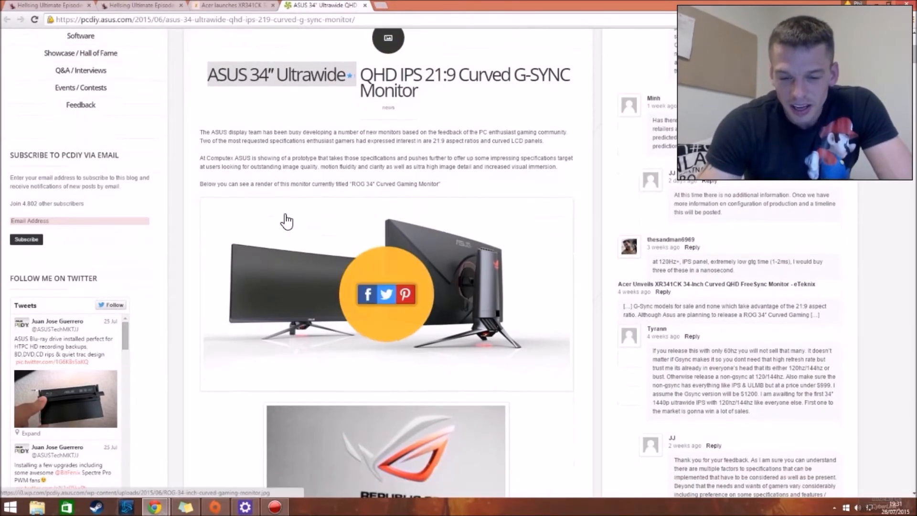
pyautogui.scroll(-3)
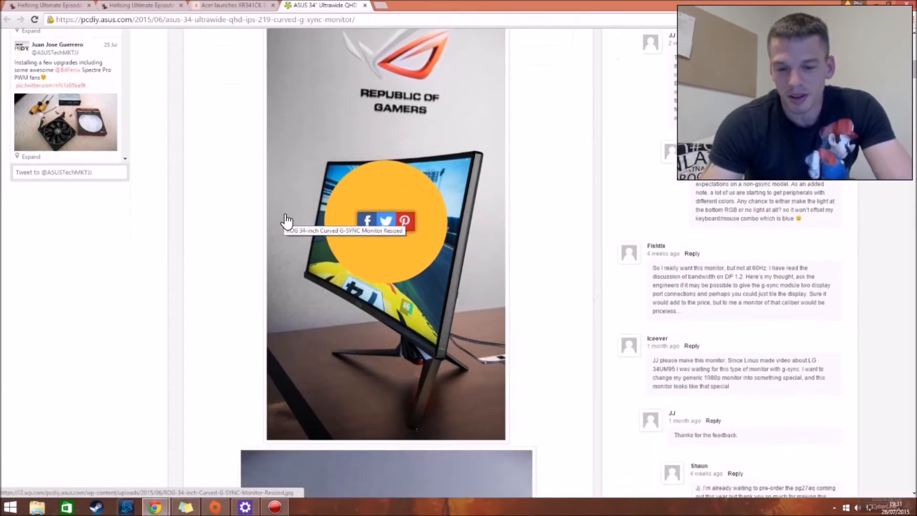
pyautogui.scroll(-3)
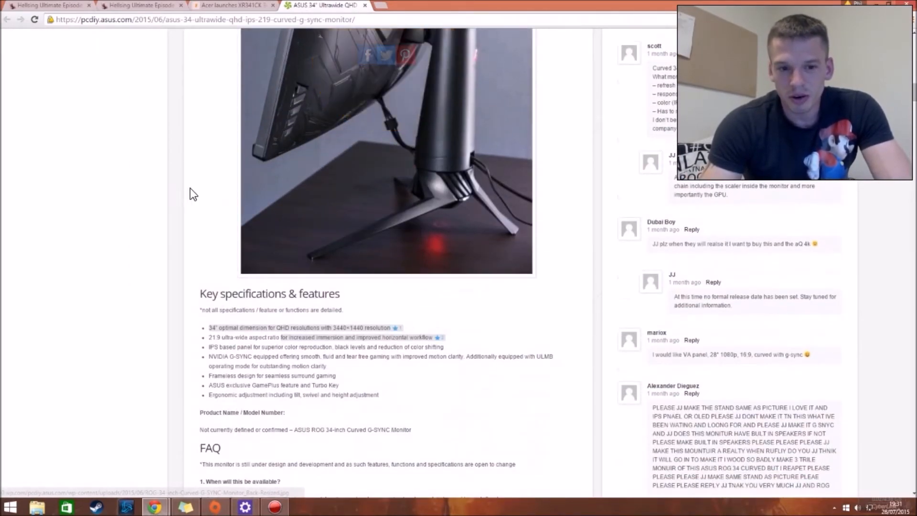
# Continue scrolling through the ASUS monitor's FAQ section.
pyautogui.scroll(-3)
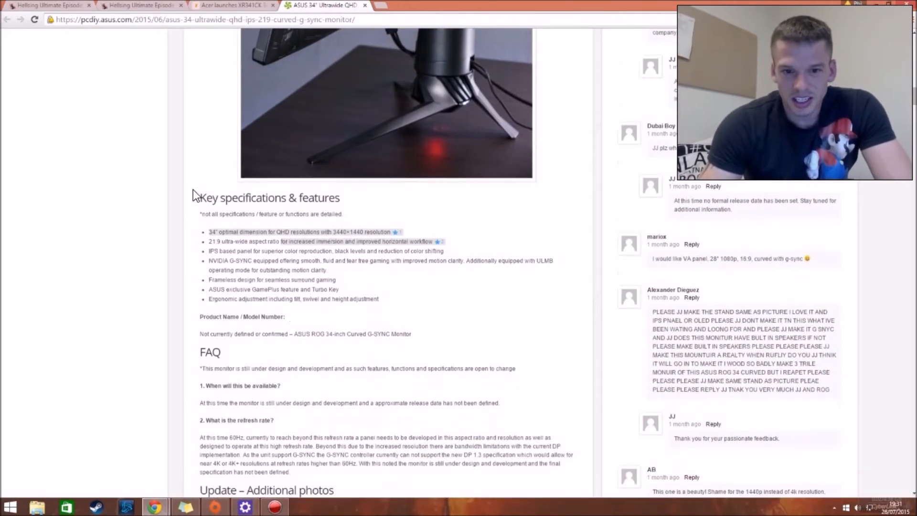
pyautogui.scroll(-3)
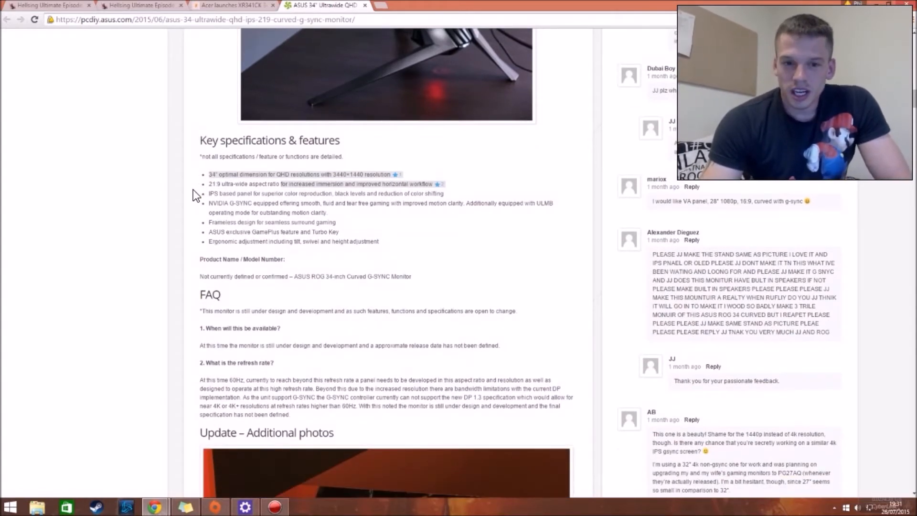
pyautogui.scroll(-3)
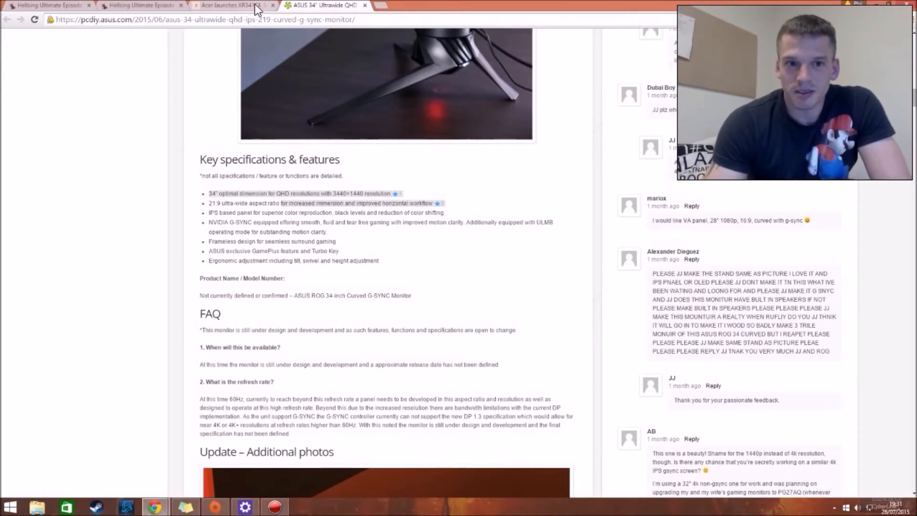
pyautogui.scroll(-3)
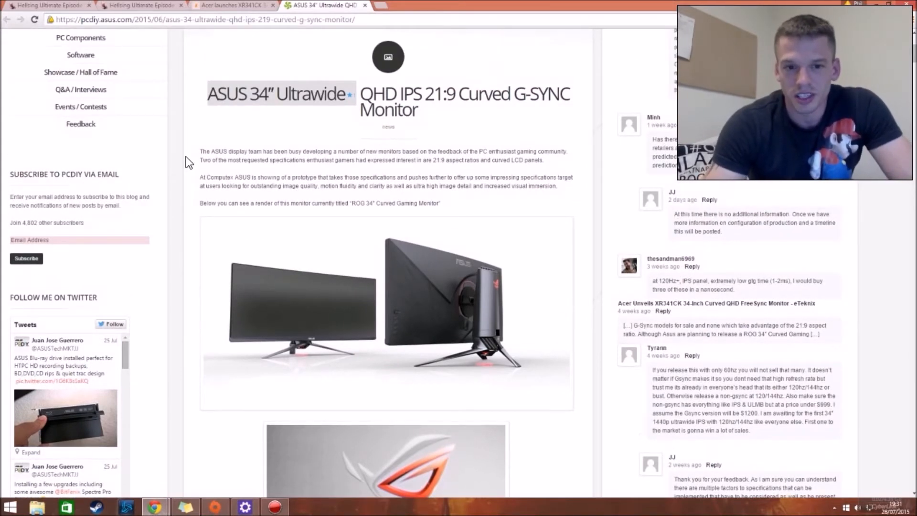
# Highlight '3440 x 1440 pixels @ 75Hz' in the Acer XR341CK article, then return to the ASUS tab.
pyautogui.click(228, 5)
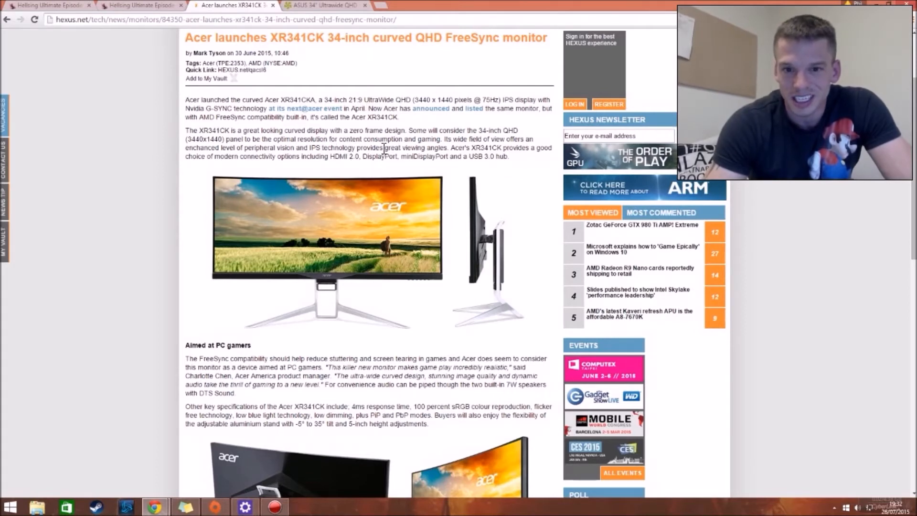
pyautogui.moveTo(251, 166)
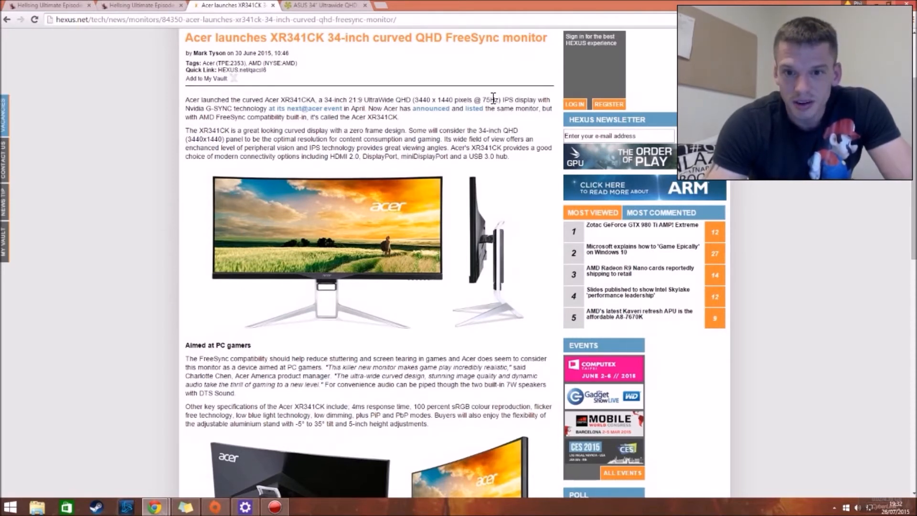
pyautogui.moveTo(427, 100); pyautogui.dragTo(493, 99)
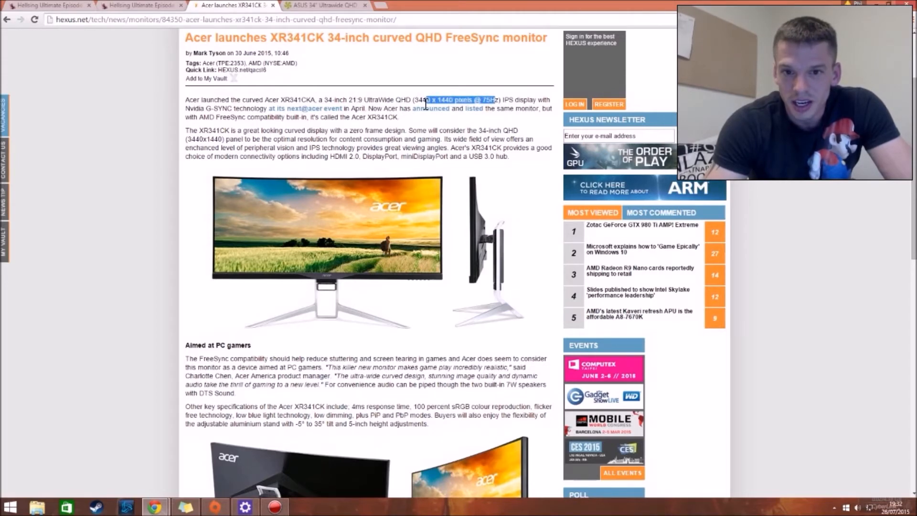
pyautogui.click(325, 6)
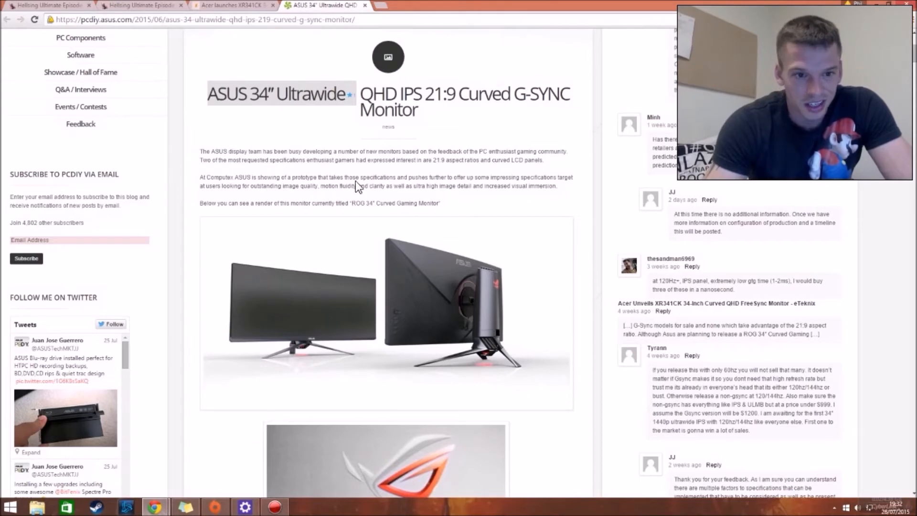
pyautogui.scroll(-3)
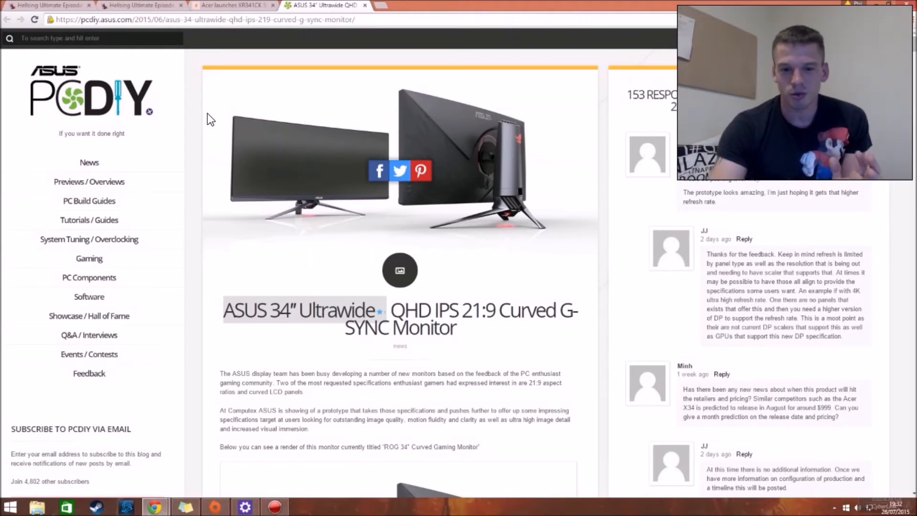
# Scroll the ASUS article past its product images to the Update – Additional photos section.
pyautogui.scroll(-3)
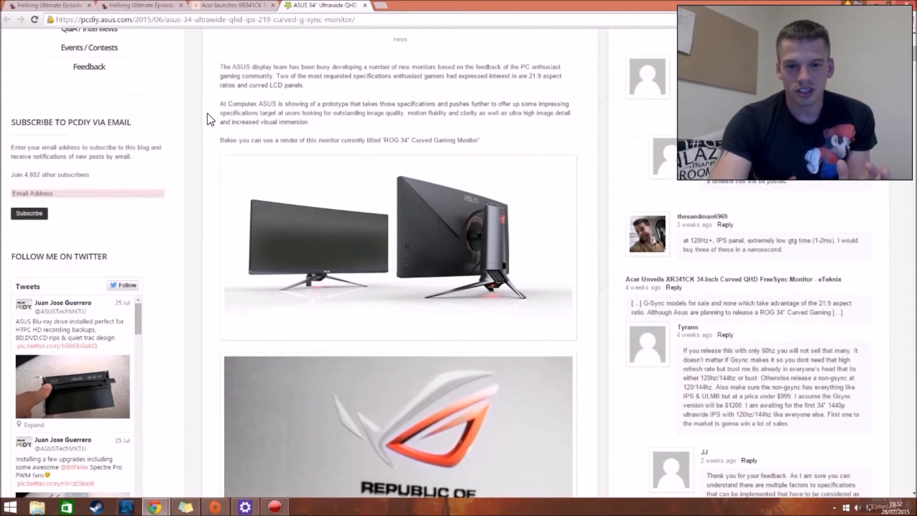
pyautogui.scroll(-3)
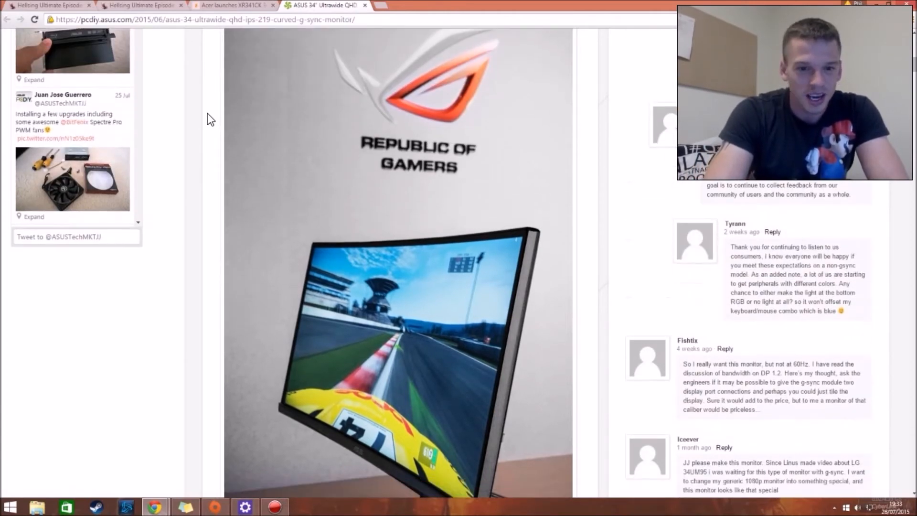
pyautogui.scroll(-3)
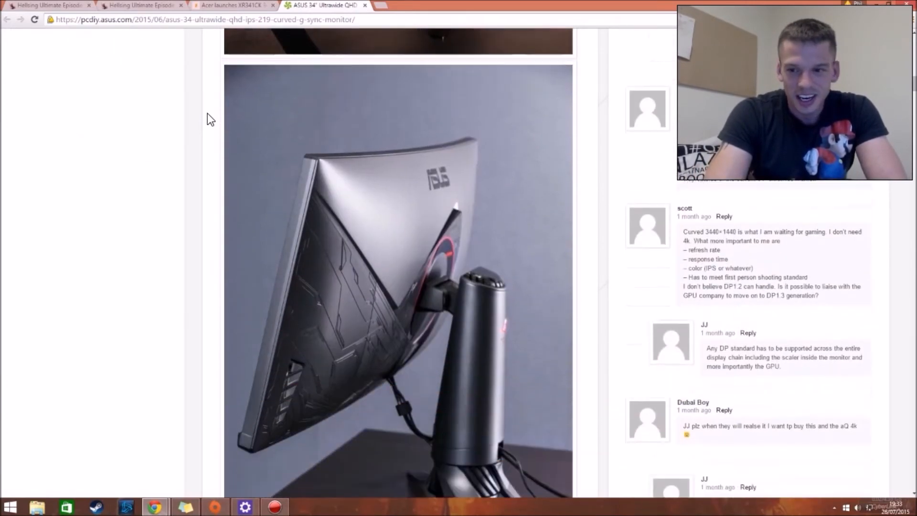
pyautogui.scroll(-3)
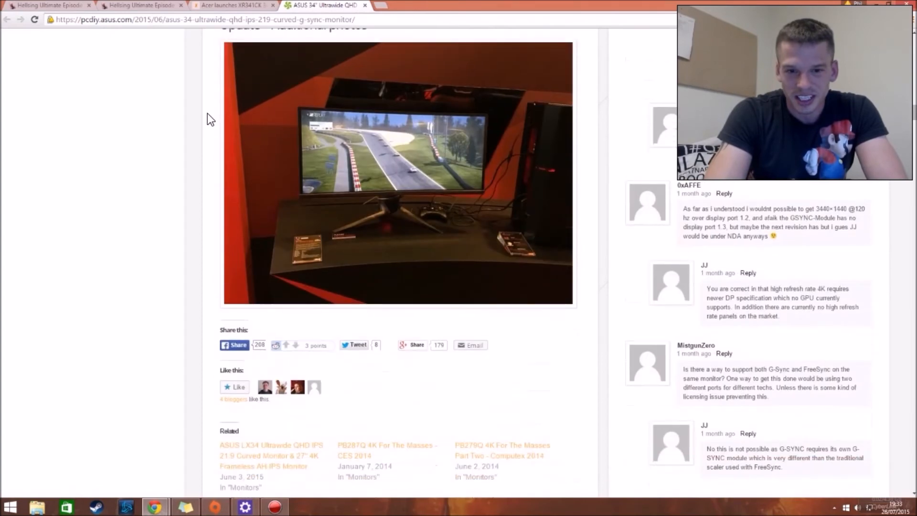
pyautogui.scroll(-3)
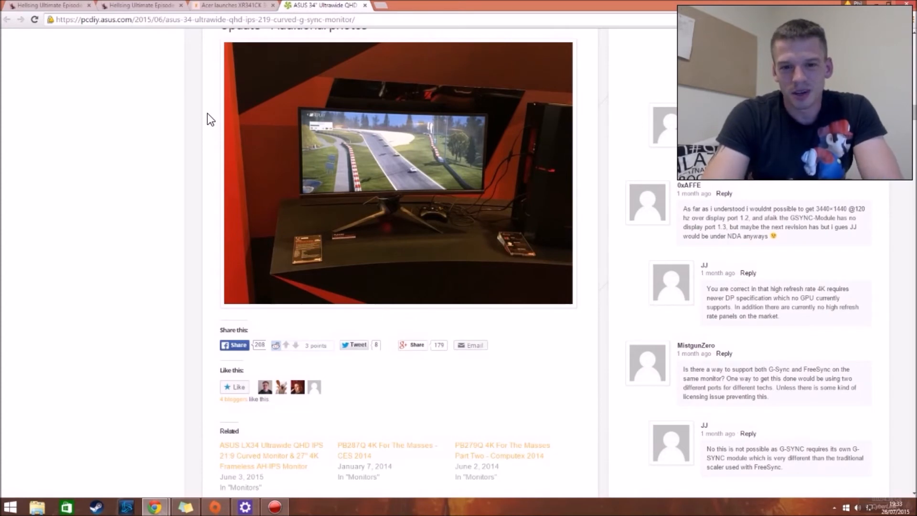
# Switch to the Acer XR341CK tab and scroll down to its monitor images.
pyautogui.click(231, 6)
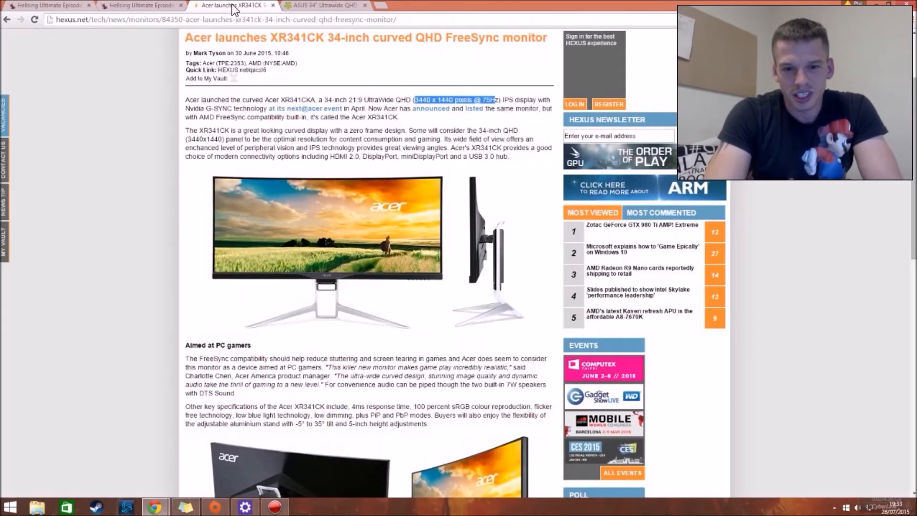
pyautogui.scroll(-3)
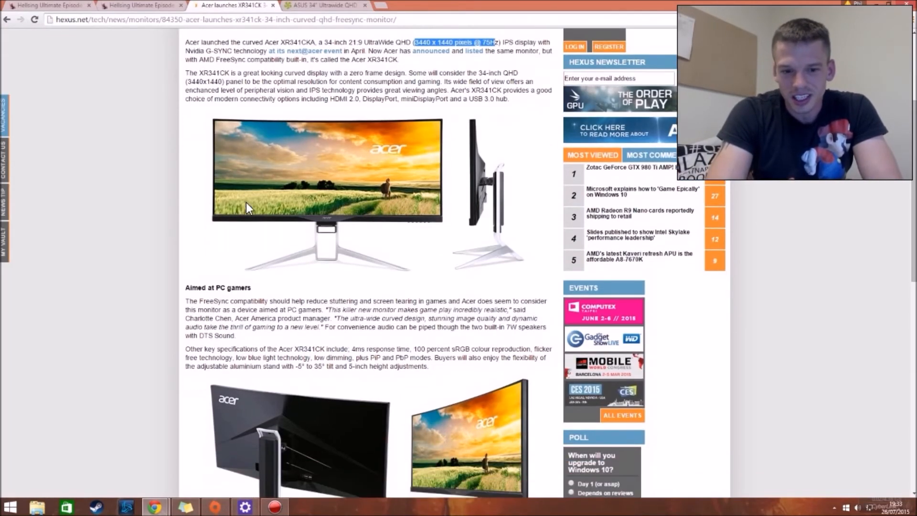
pyautogui.scroll(-3)
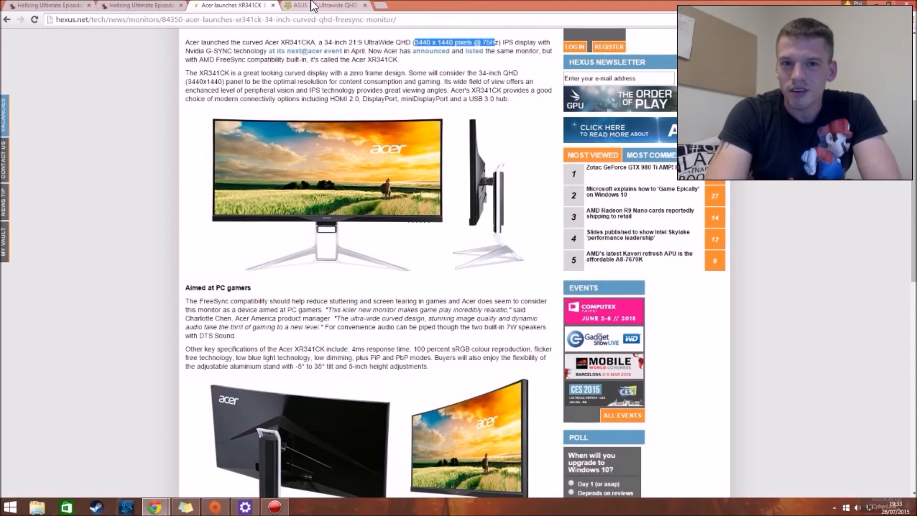
# Return to the ASUS 34" Ultrawide tab and scroll into its specifications and photos.
pyautogui.click(325, 6)
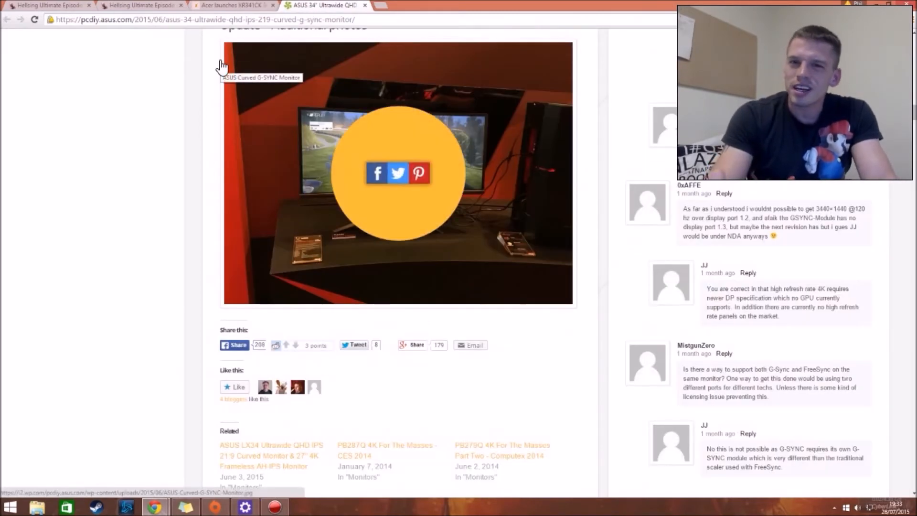
pyautogui.moveTo(187, 66)
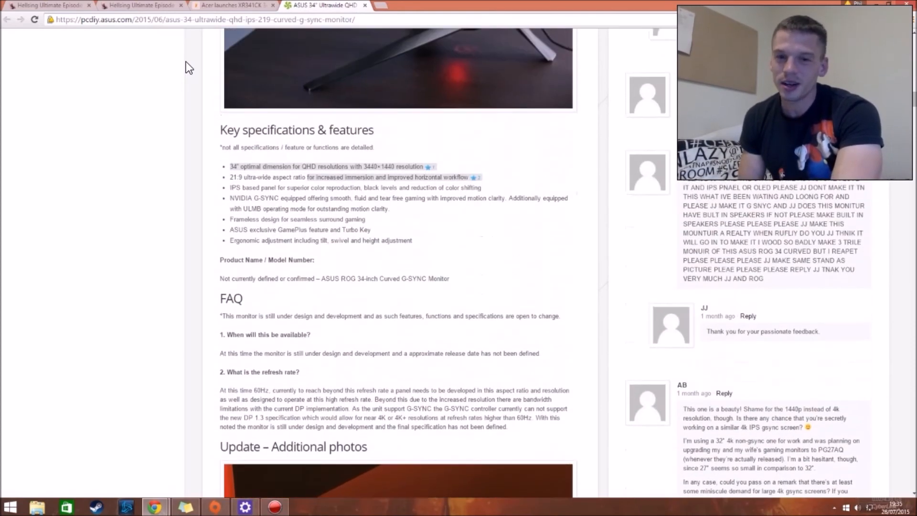
pyautogui.scroll(-3)
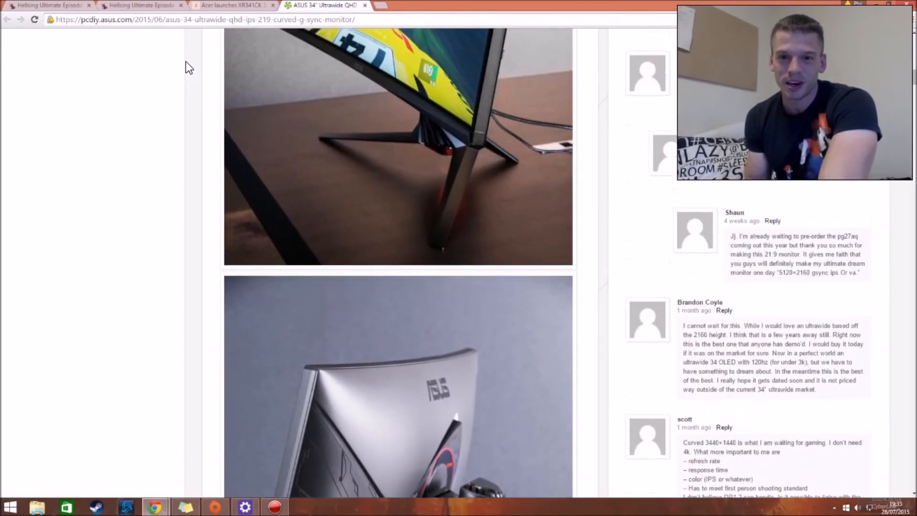